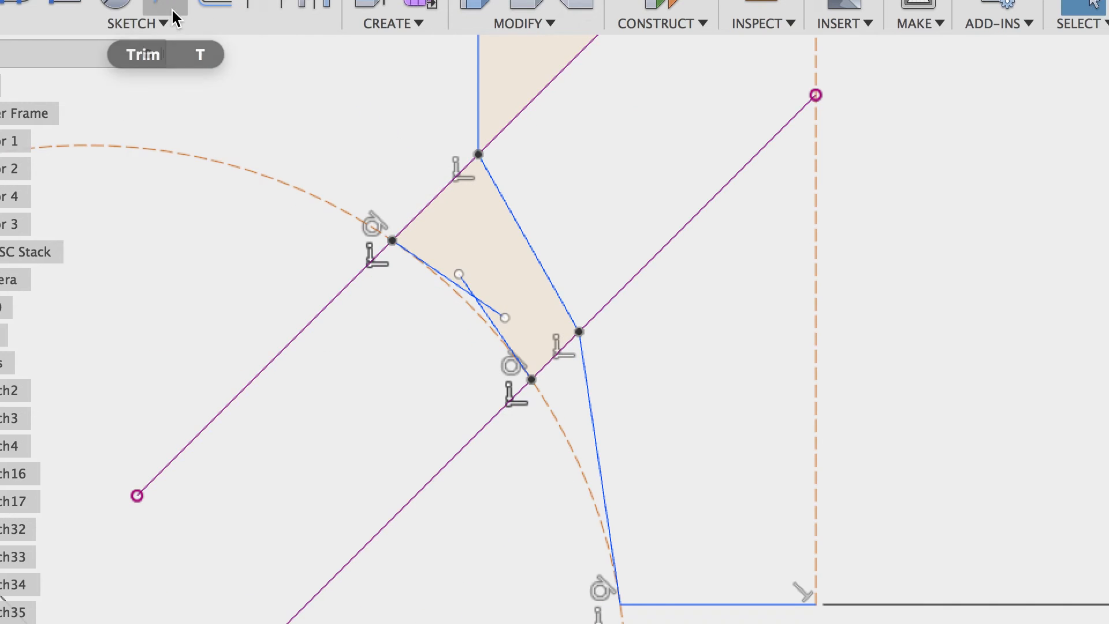
End the Trim tool after removing the excess bracing sketch lines.
key("Escape")
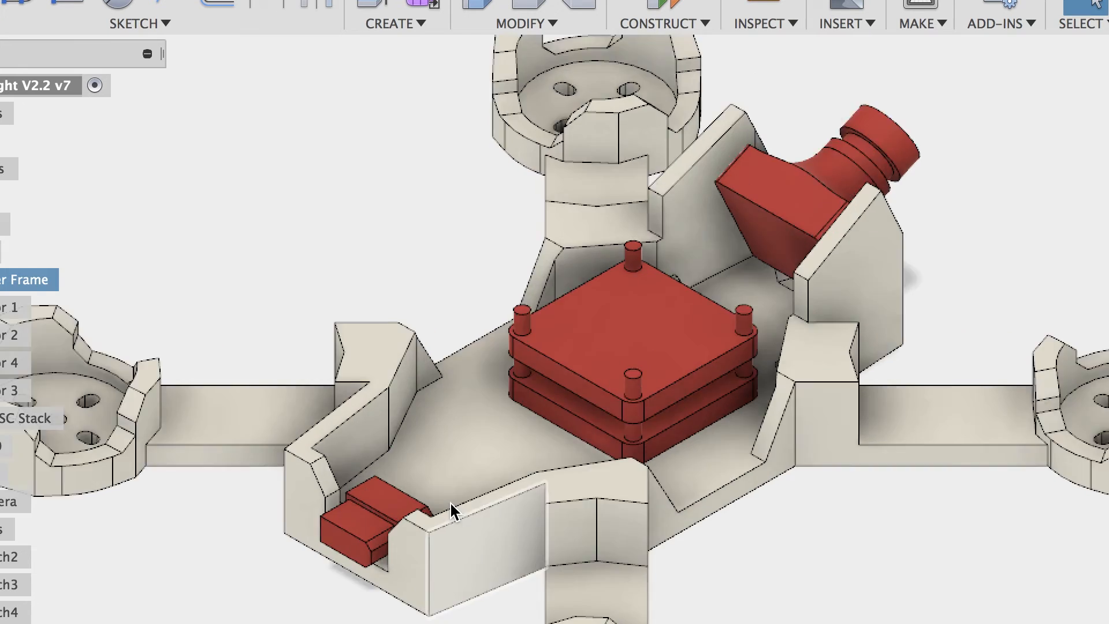
Reopen the two-sided cut extrude (20 mm / 80 mm) for editing.
left_click(214, 24)
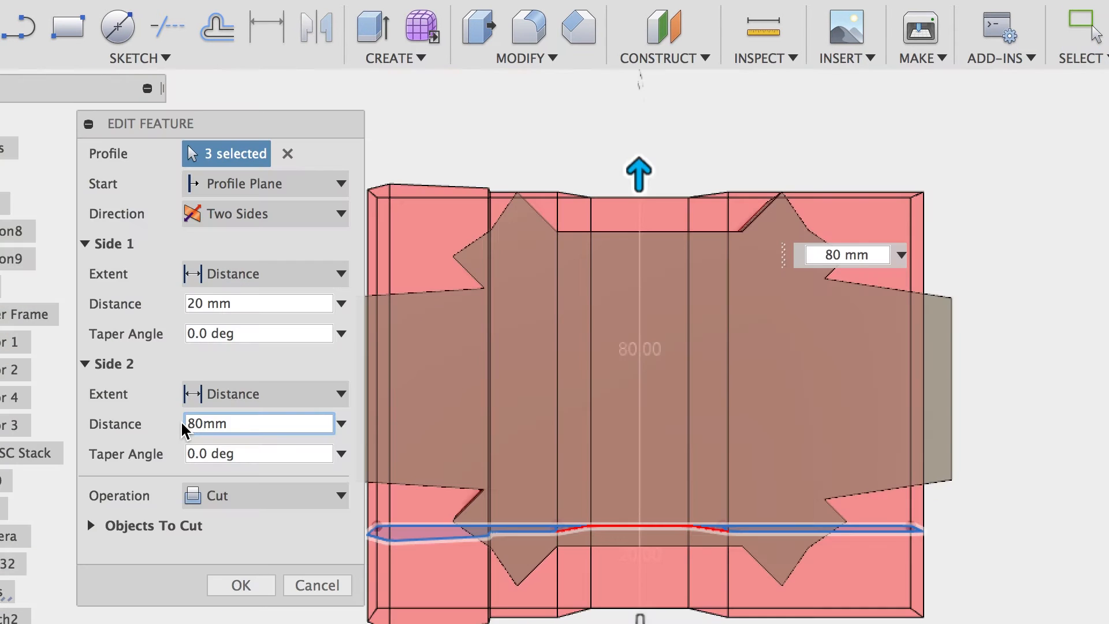
Set the cut's Side 2 distance to 90 mm and apply it to the frame.
type("90mm")
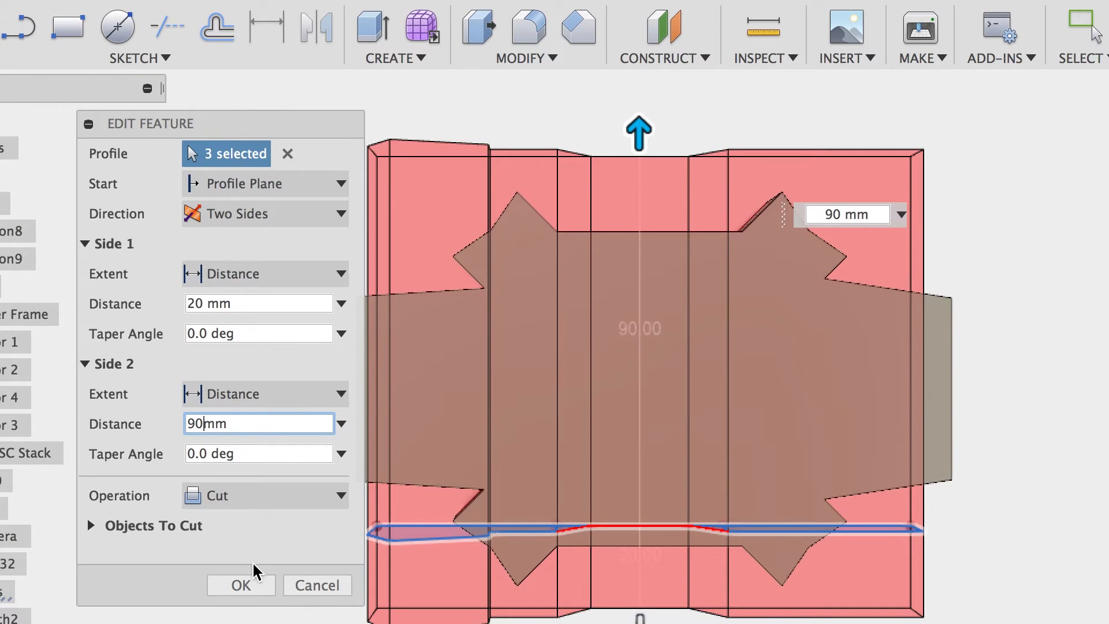
left_click(241, 585)
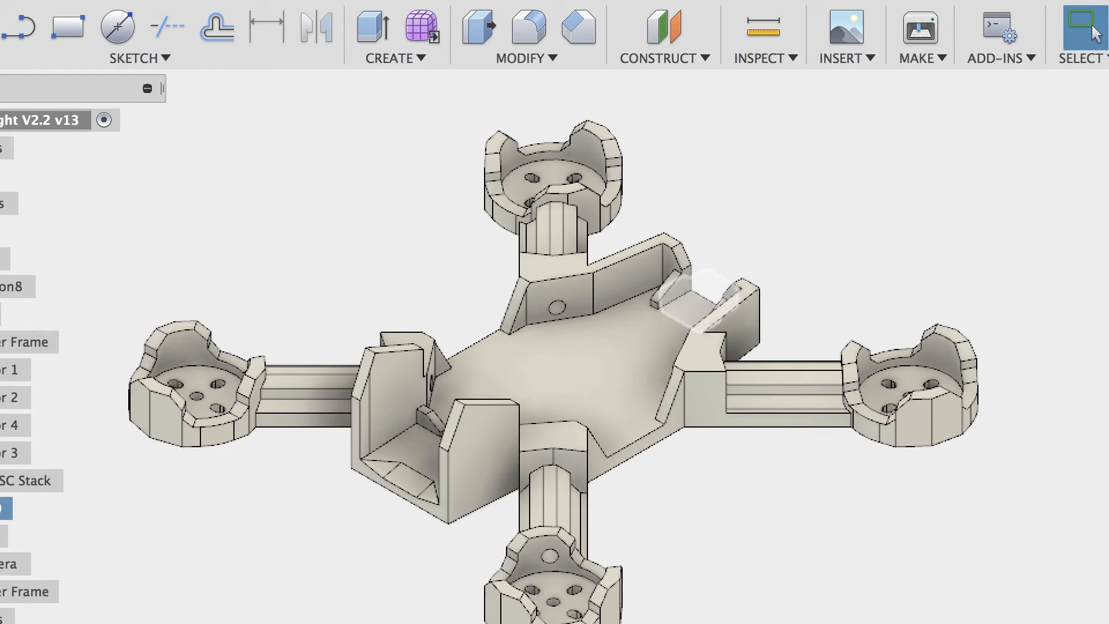
Open design version V2.3 v1 showing the frame with translucent walls.
left_click(13, 564)
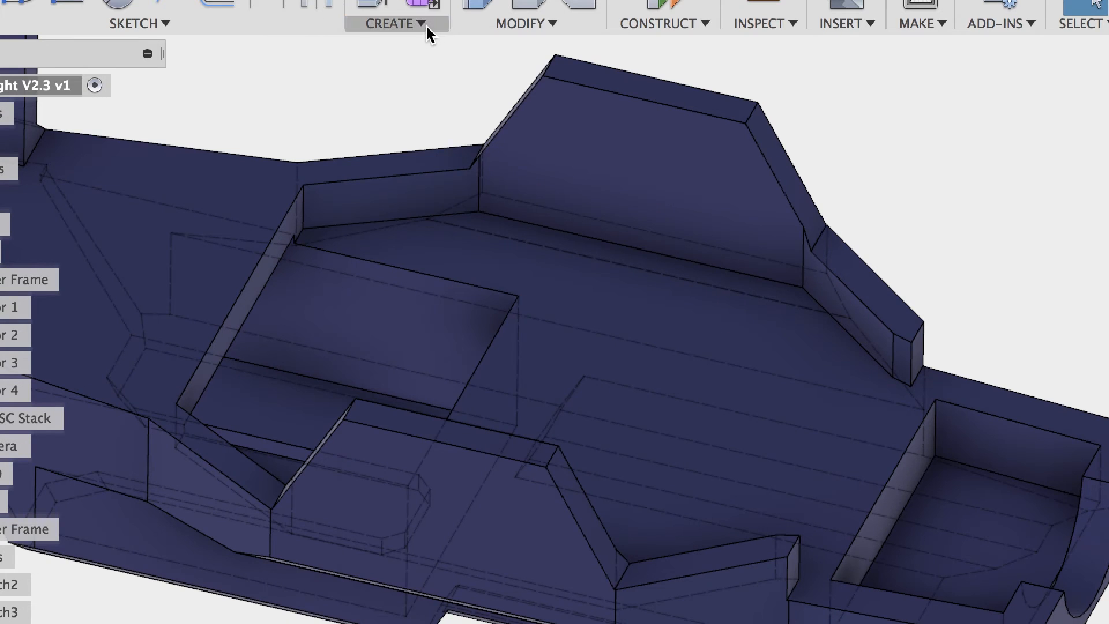
Sketch a rounded slot on the cover face and select its profile for extruding.
left_click(395, 23)
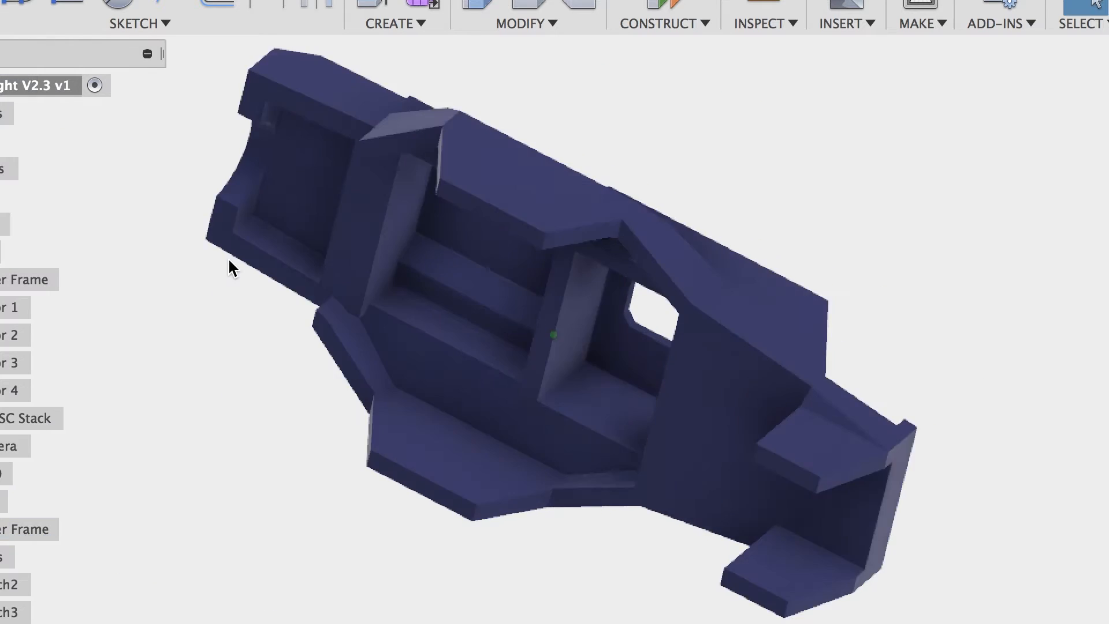
left_click(553, 334)
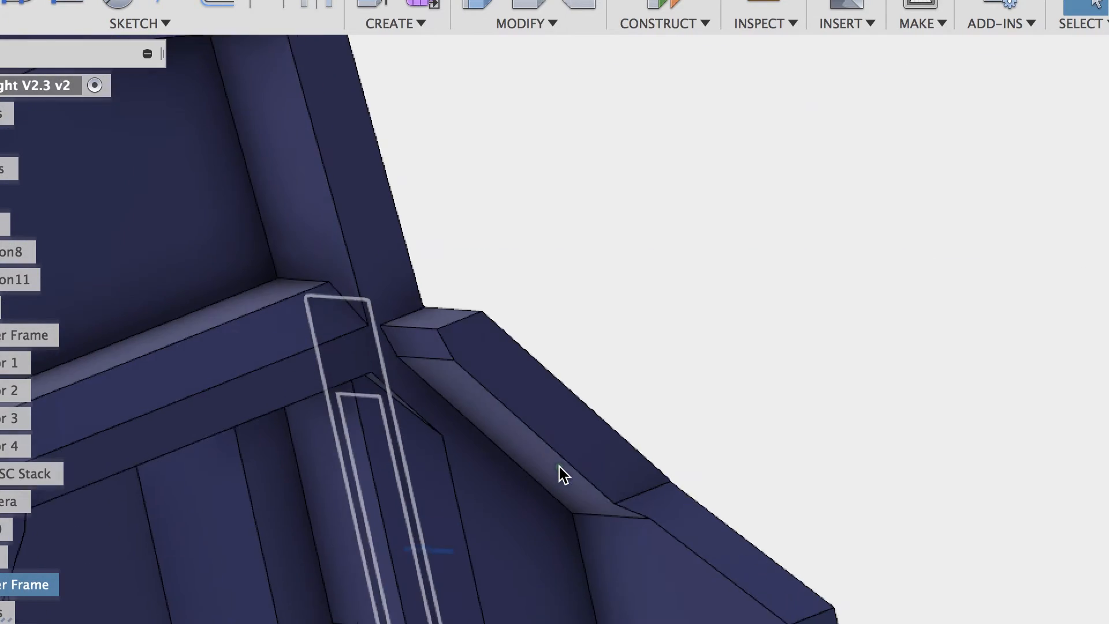
left_click_drag(562, 473, 584, 426)
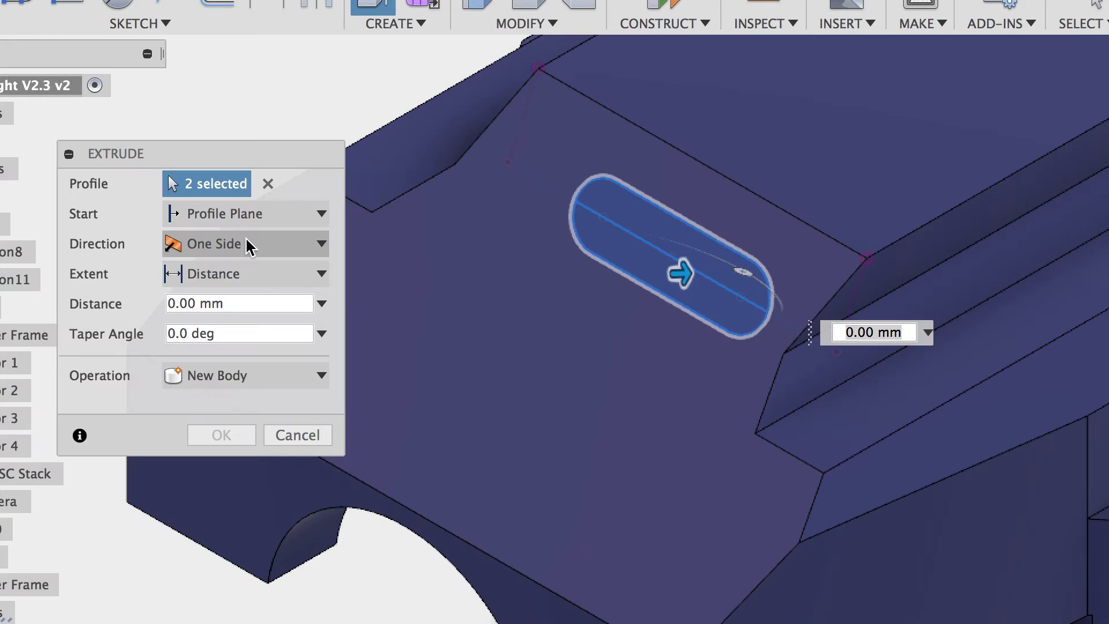
Extrude the slot as a 20.00 mm cut through the cover.
left_click(244, 374)
type("10")
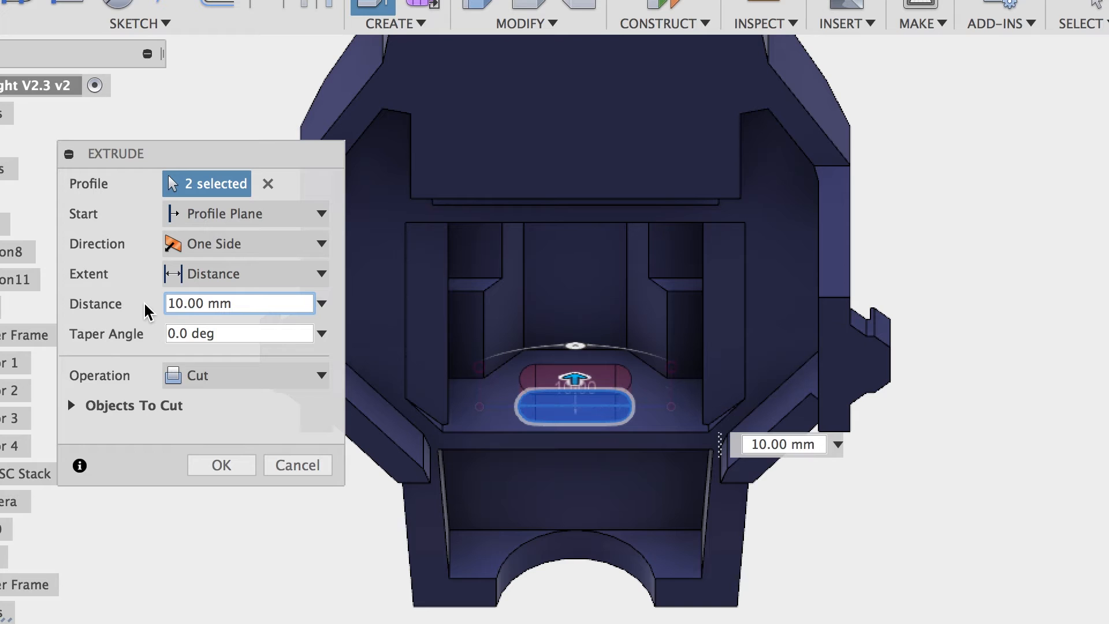
type("20.00 mm")
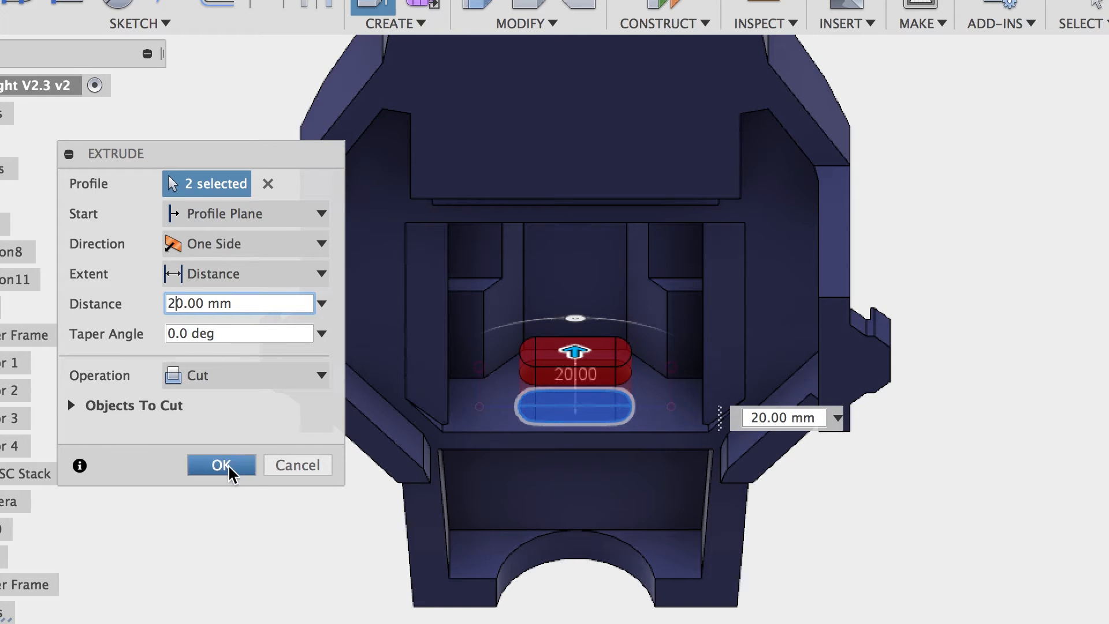
left_click(220, 465)
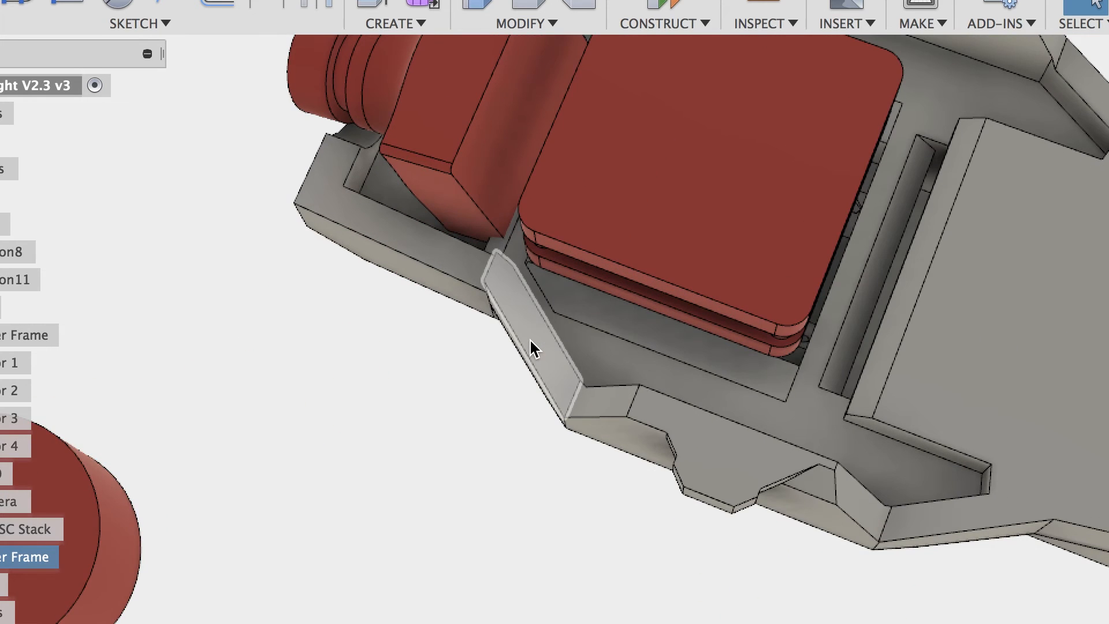
Orbit to look down on the slotted cover seated around the red components.
left_click_drag(534, 346, 550, 179)
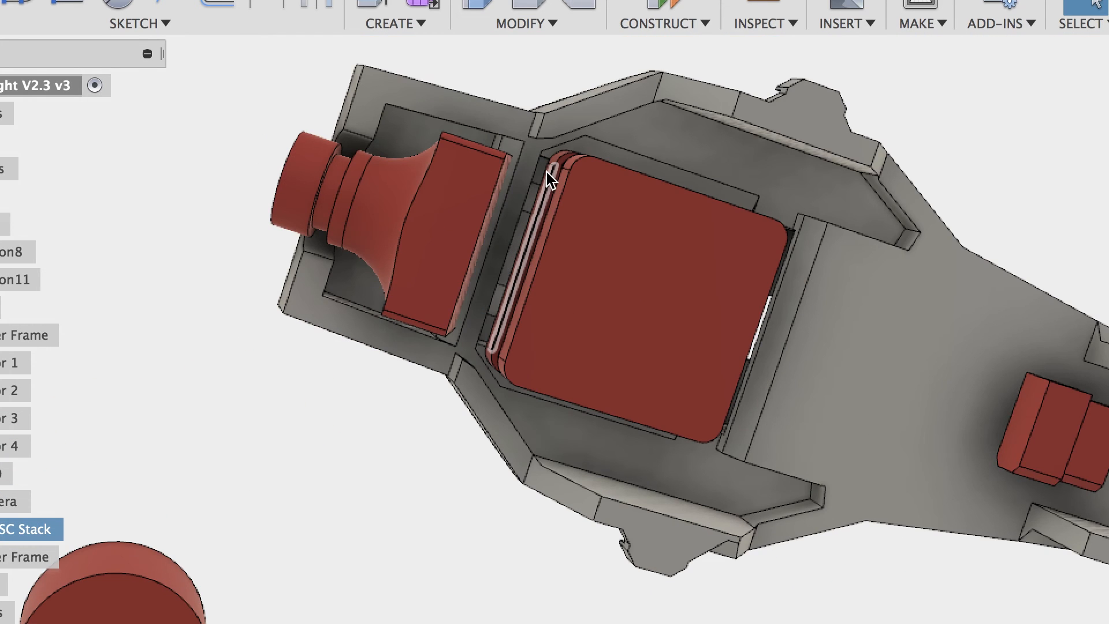